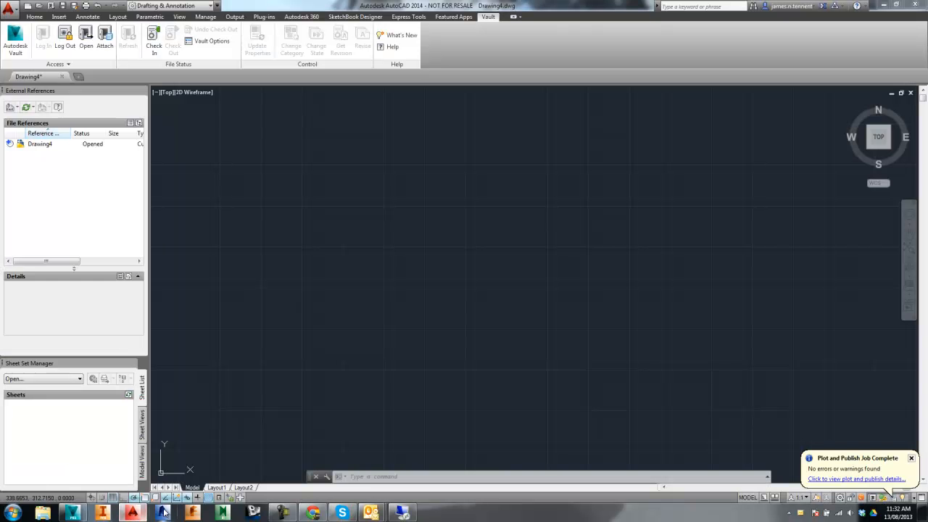
mouse_move(394, 252)
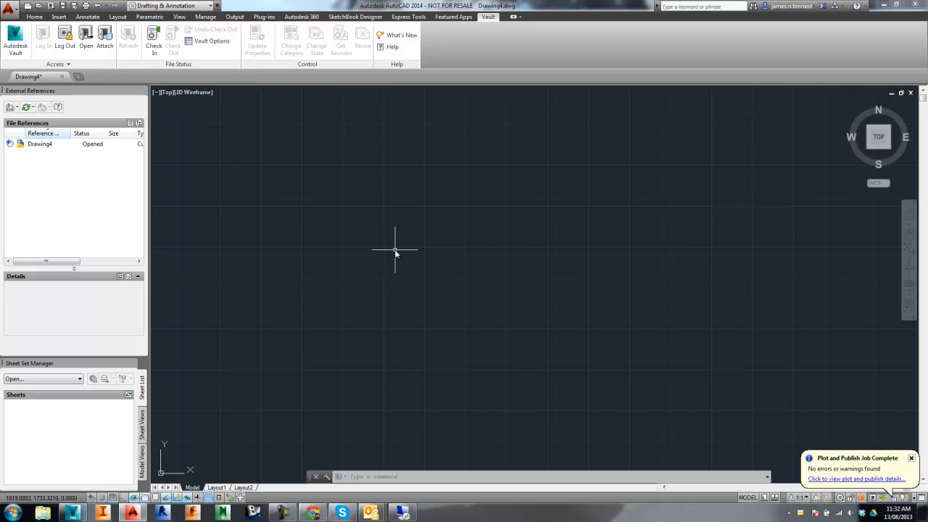
mouse_move(302, 217)
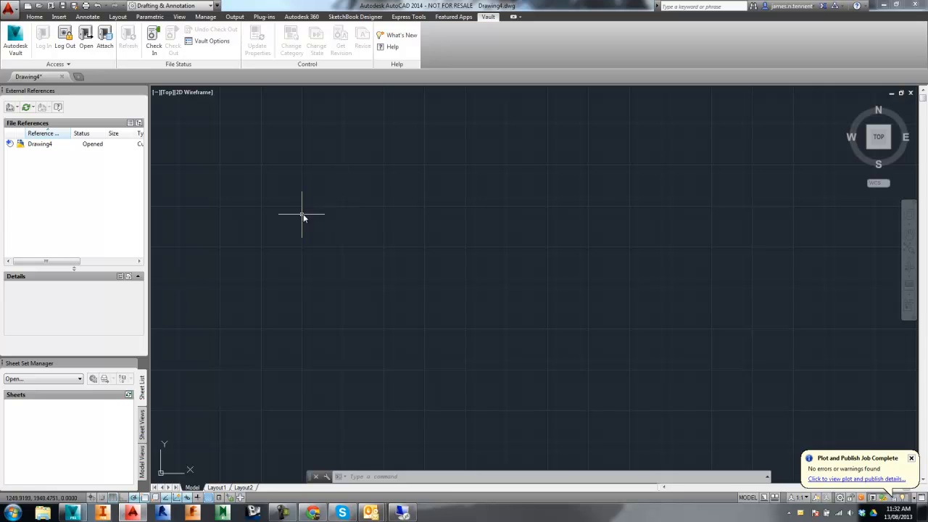
mouse_move(238, 202)
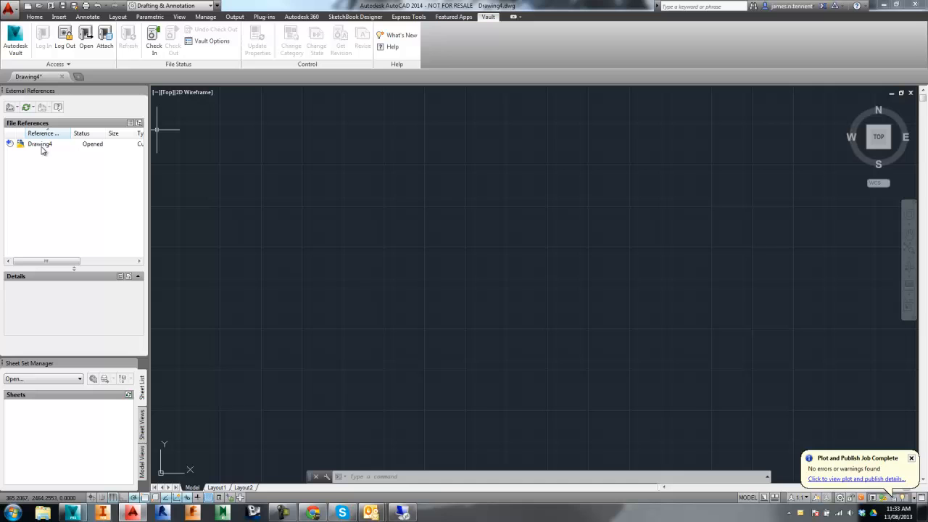
mouse_move(122, 119)
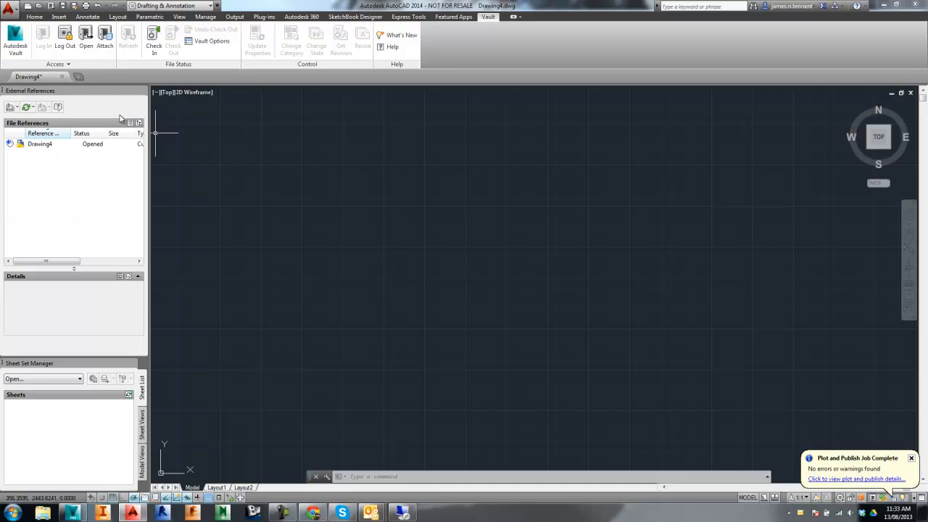
Step: Draw a circle in the empty new drawing from the Home ribbon
left_click(58, 17)
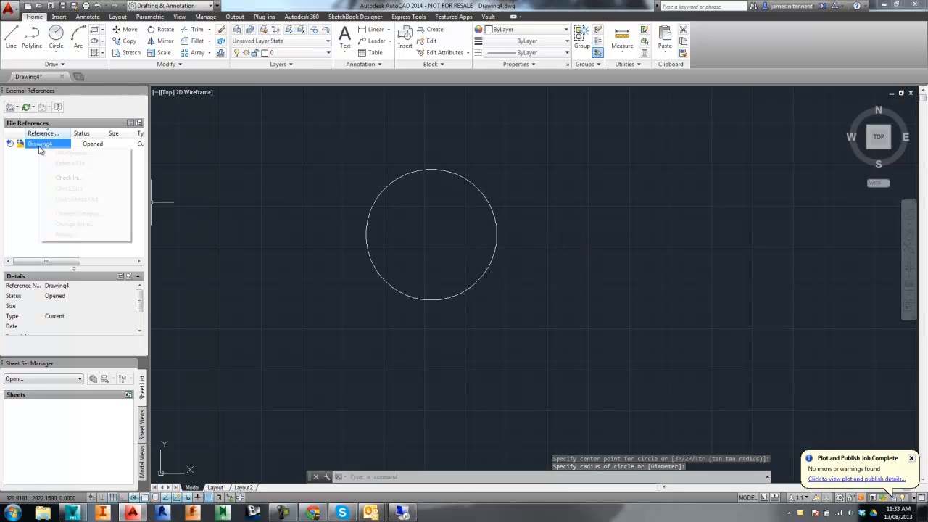
Step: Save the circle drawing as 100013.dwg in C:\...\Designs and check it into Vault
left_click(69, 177)
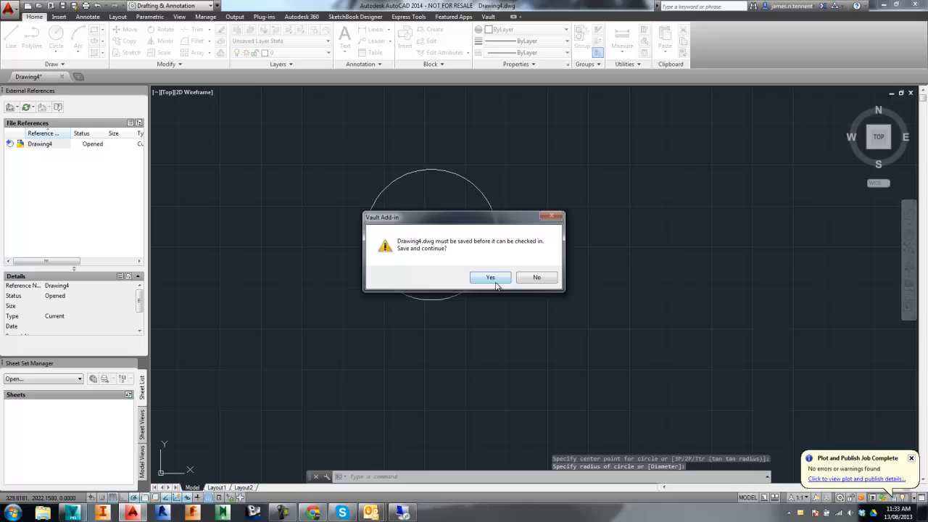
left_click(490, 277)
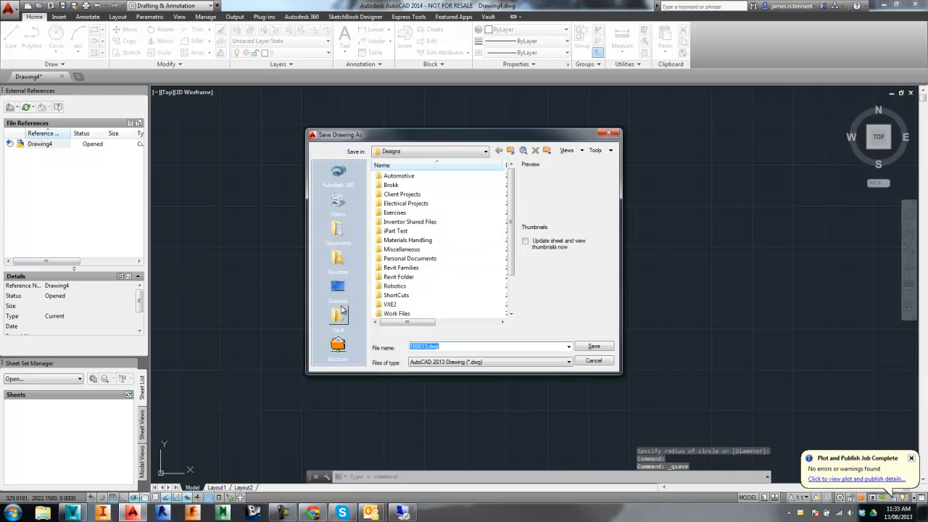
left_click(485, 151)
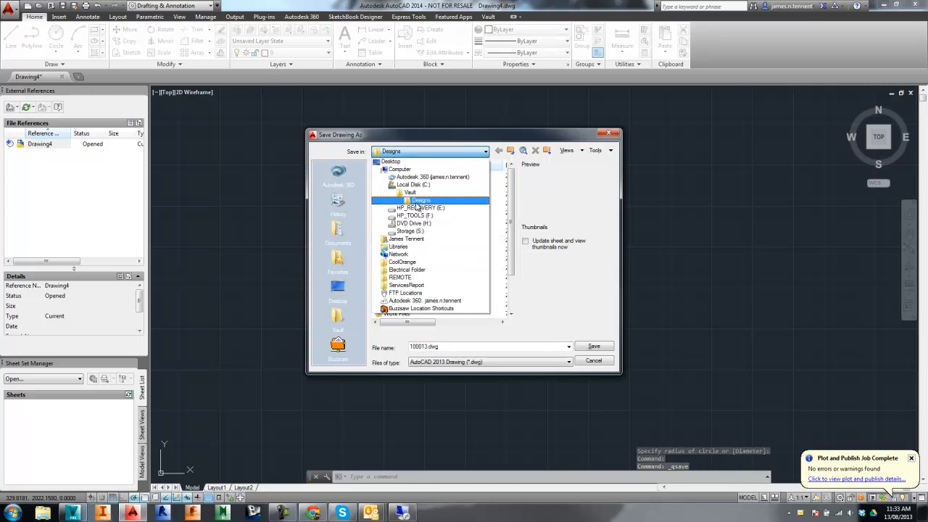
left_click(412, 185)
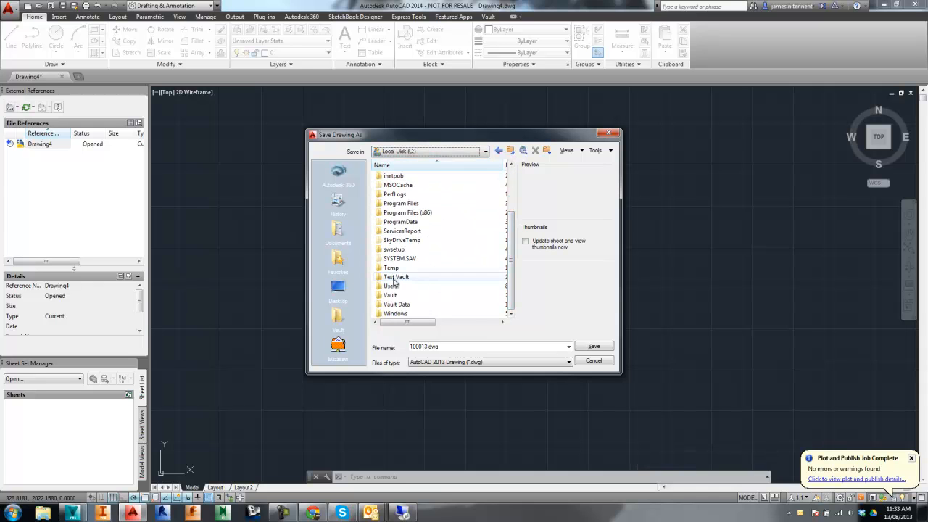
double_click(397, 276)
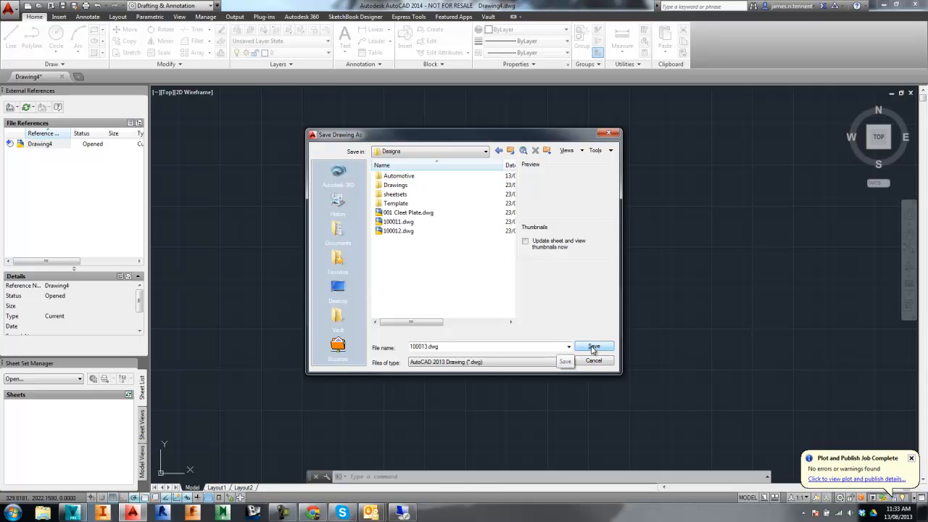
left_click(593, 347)
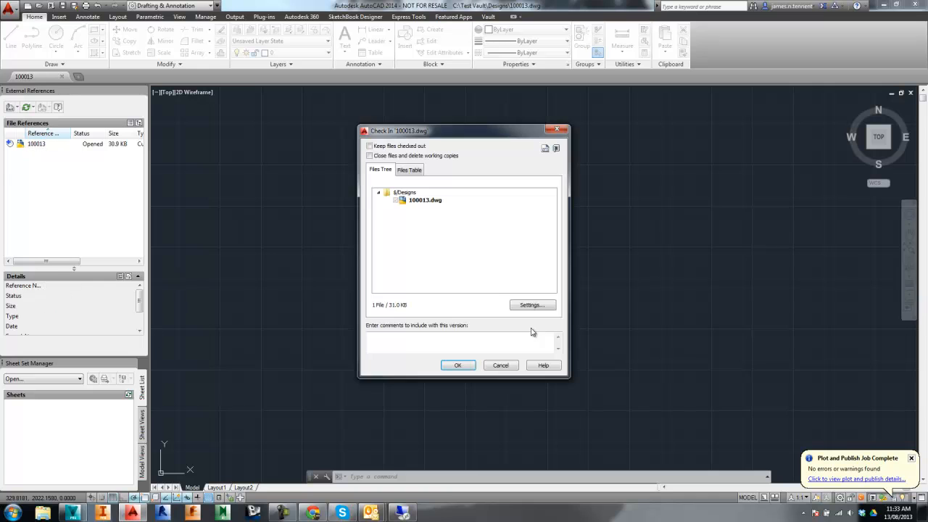
left_click(458, 365)
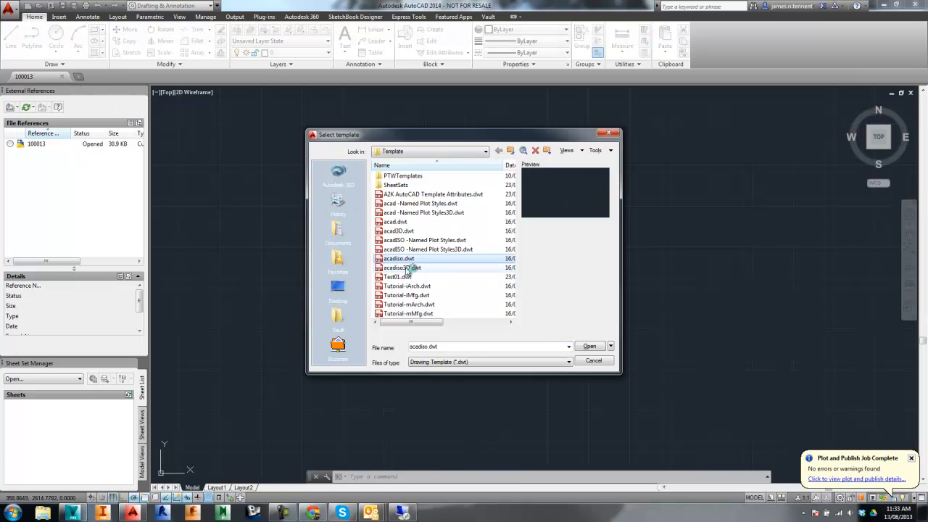
Step: Create a drawing from the acadiso template and save it as 100014.dwg for check-in
left_click(588, 345)
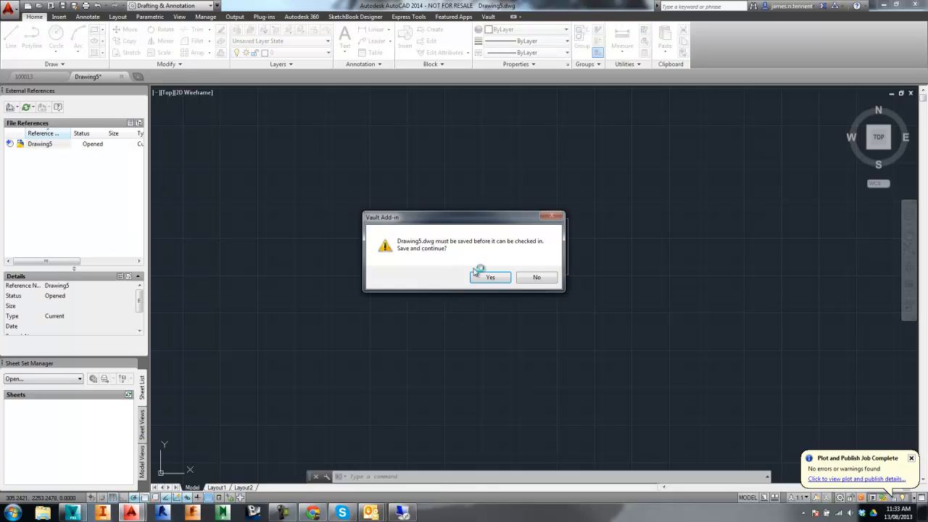
left_click(490, 277)
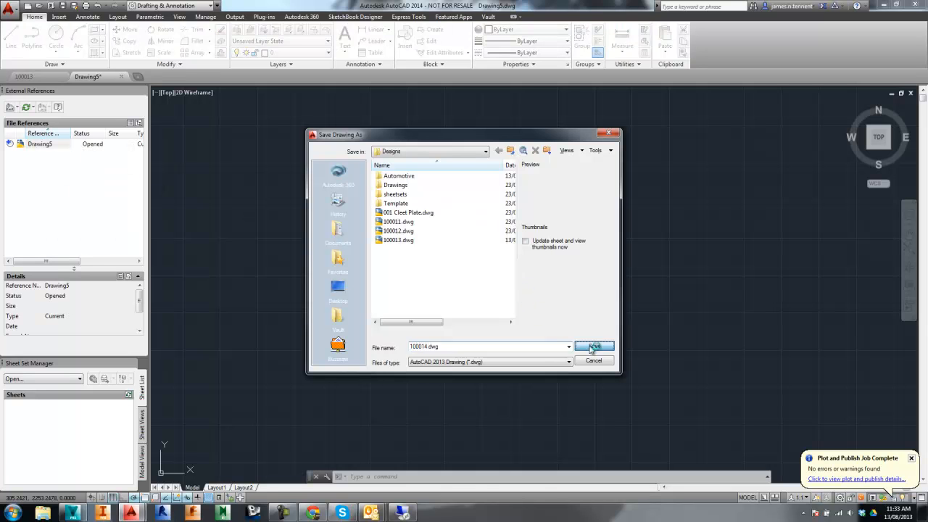
left_click(595, 347)
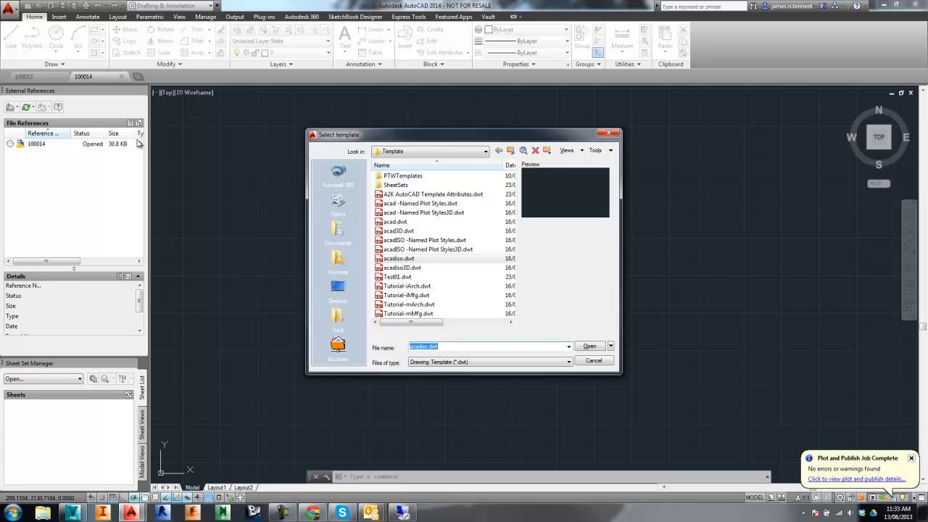
Step: Create another acadiso drawing with an arc and save it as 100015.dwg
left_click(398, 258)
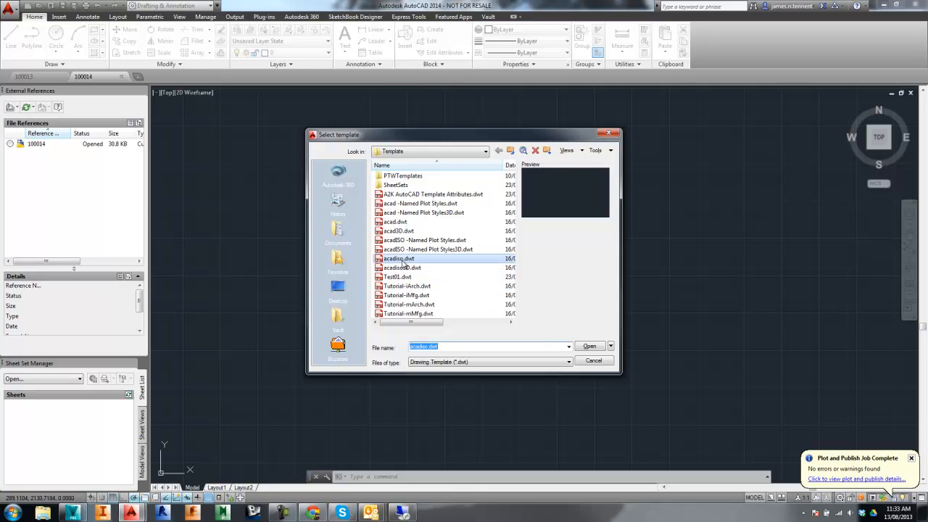
left_click(589, 345)
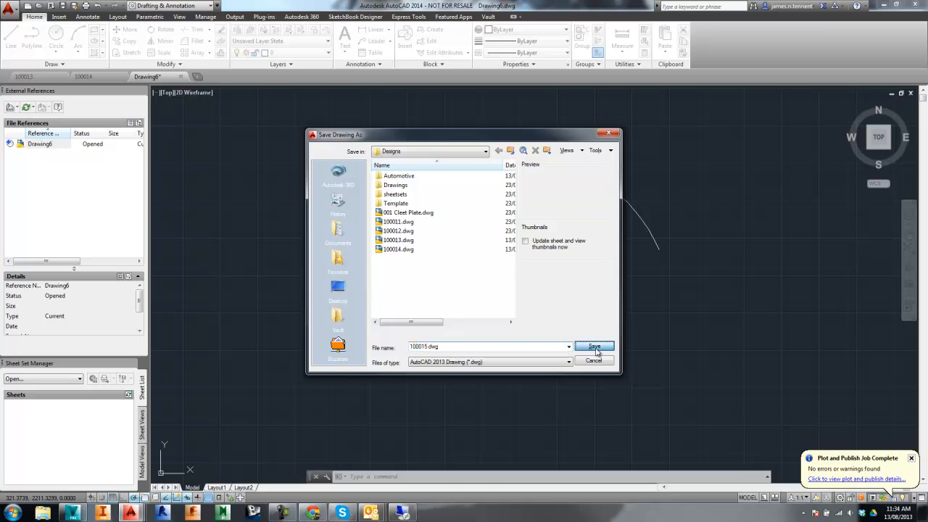
left_click(594, 346)
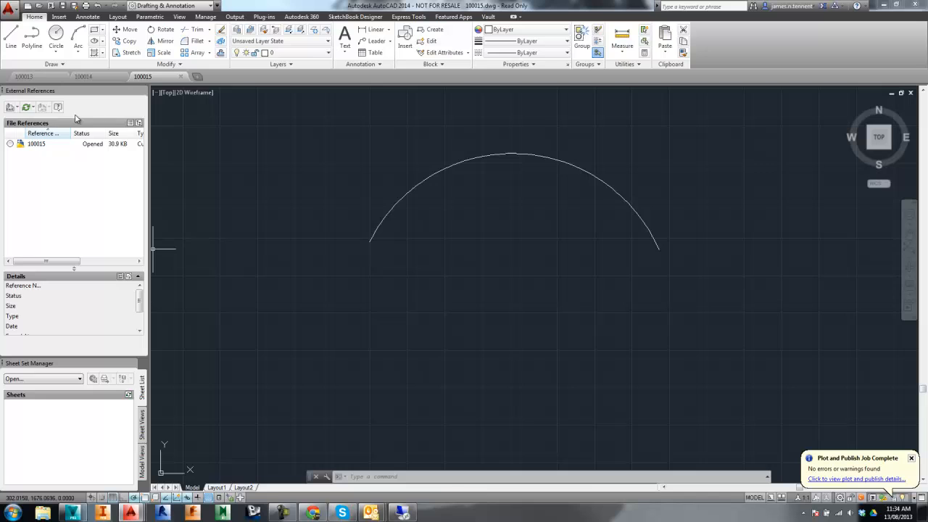
Step: Return to drawing 100013 with its circle
left_click(23, 76)
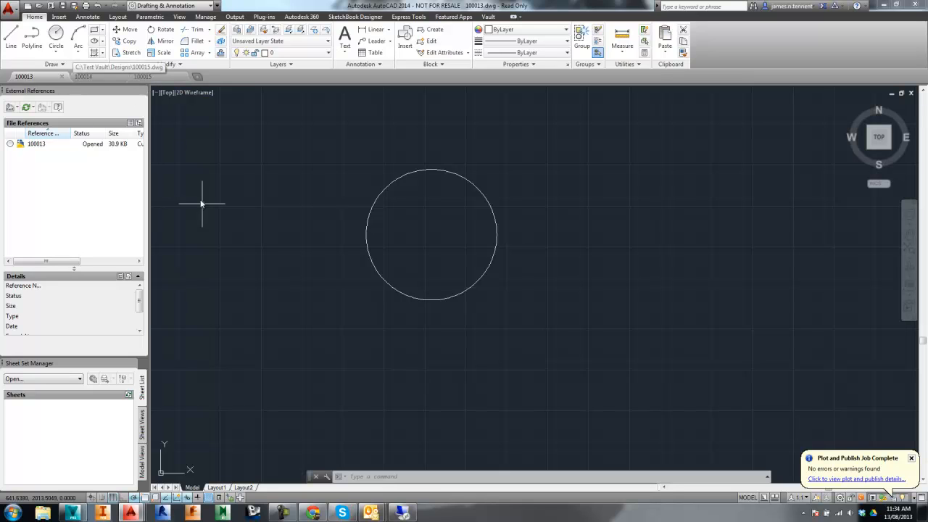
Step: Attach 100014.dwg as an external reference to 100013 and check 100013 back into Vault
right_click(35, 144)
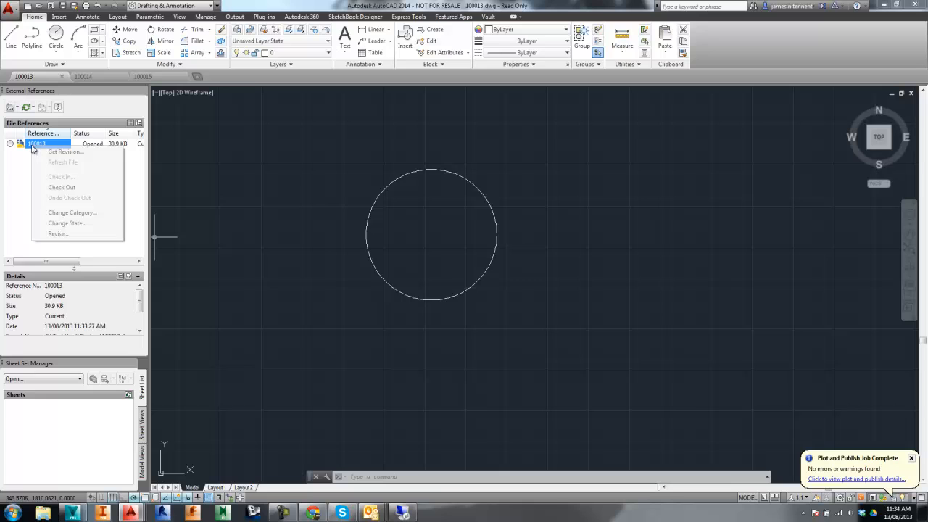
left_click(61, 187)
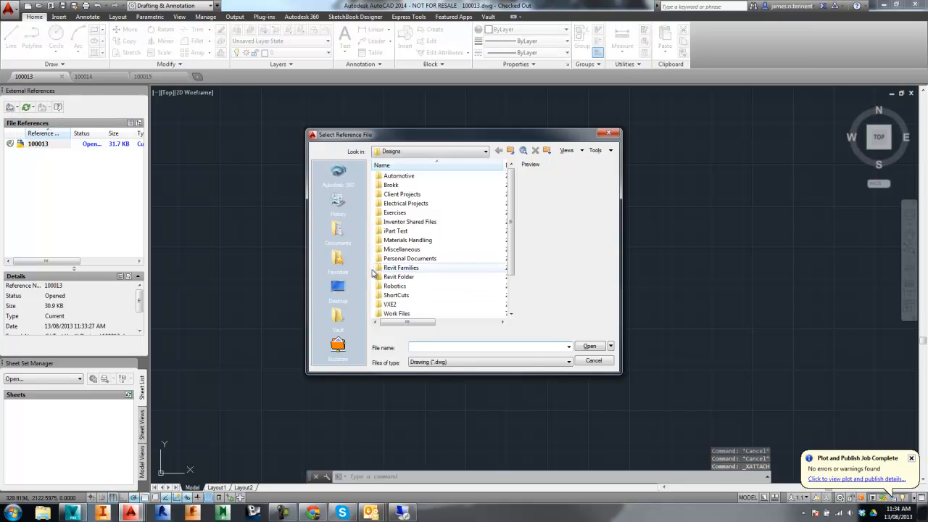
left_click(484, 150)
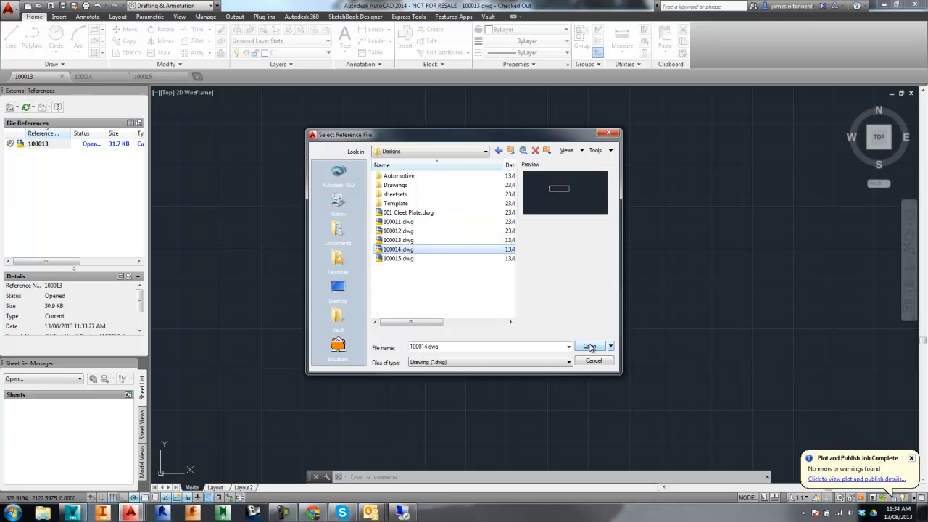
left_click(587, 347)
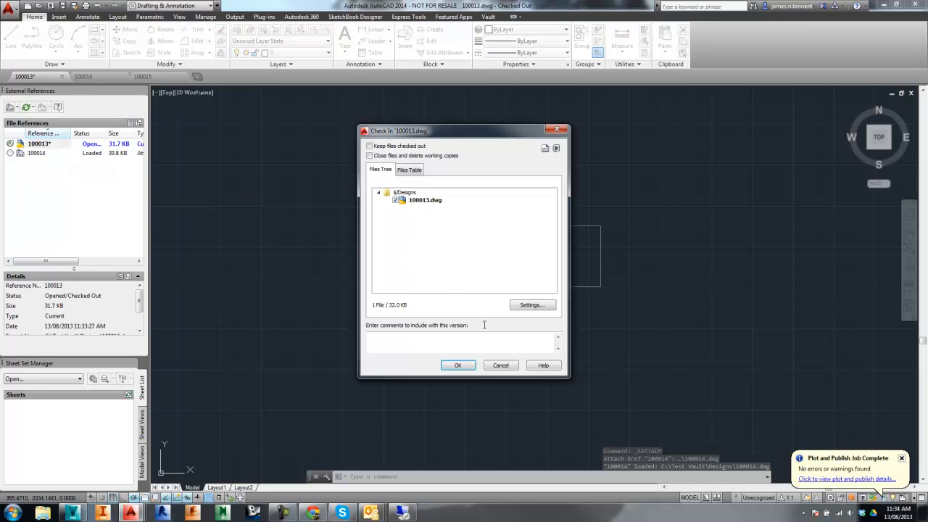
left_click(458, 365)
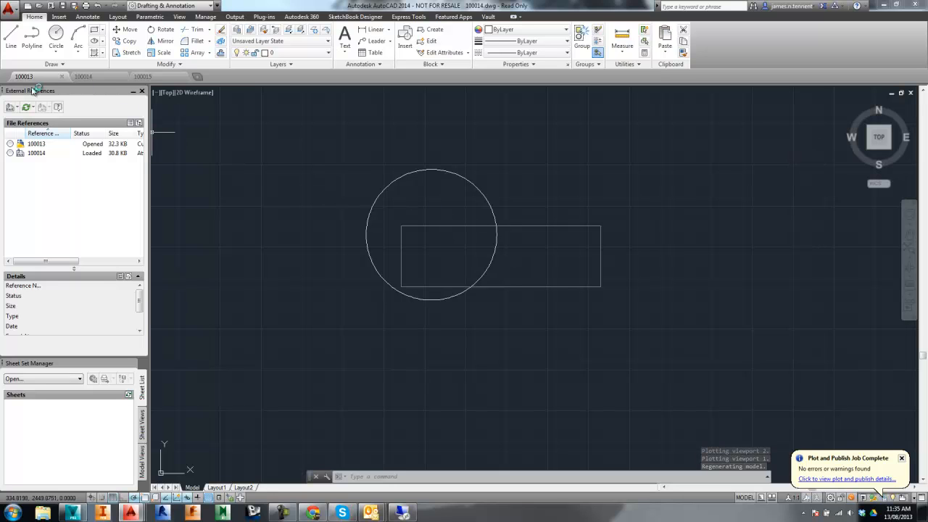
mouse_move(36, 154)
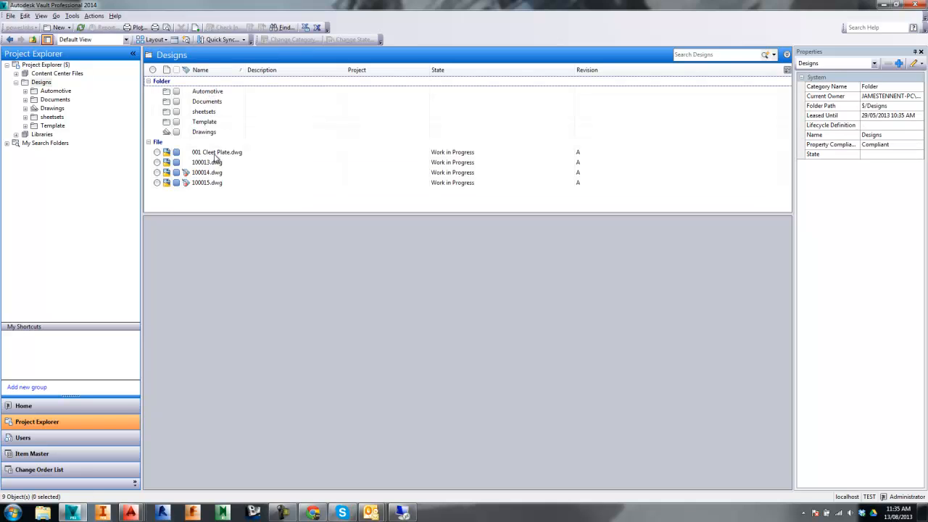
Step: Run Synchronize Properties on drawings 100013 and 100014 and dismiss the success summary
left_click(206, 173)
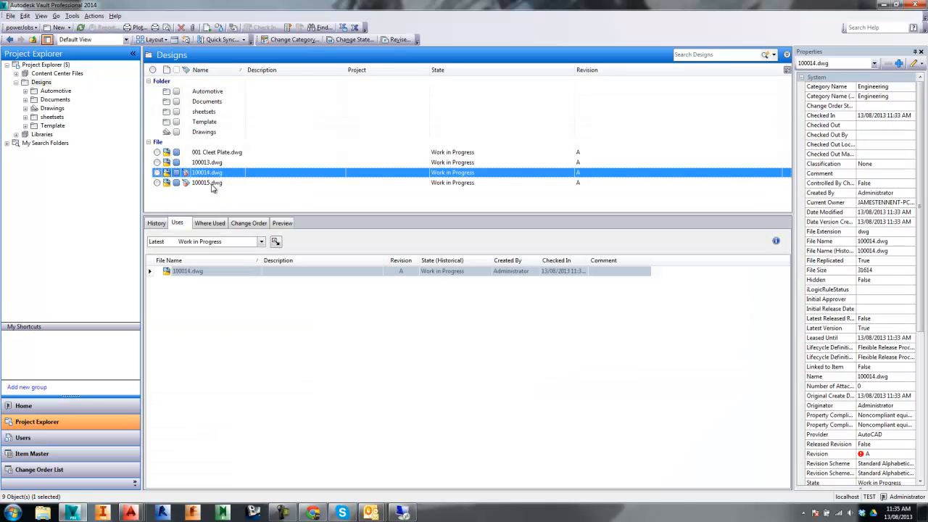
left_click(73, 15)
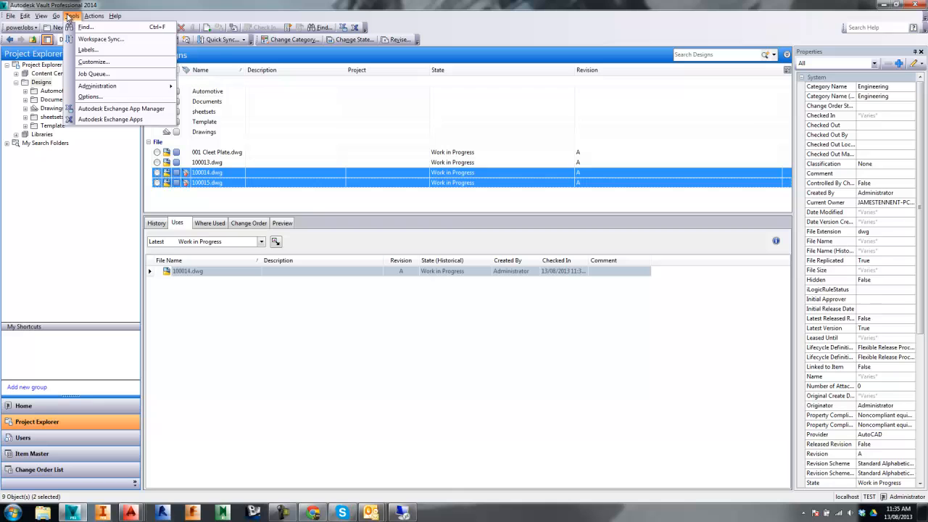
left_click(93, 14)
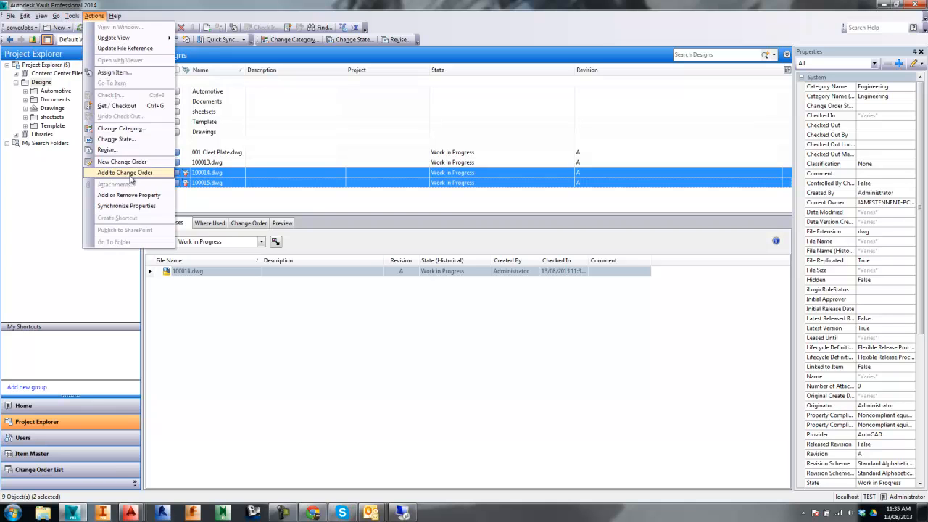
left_click(126, 206)
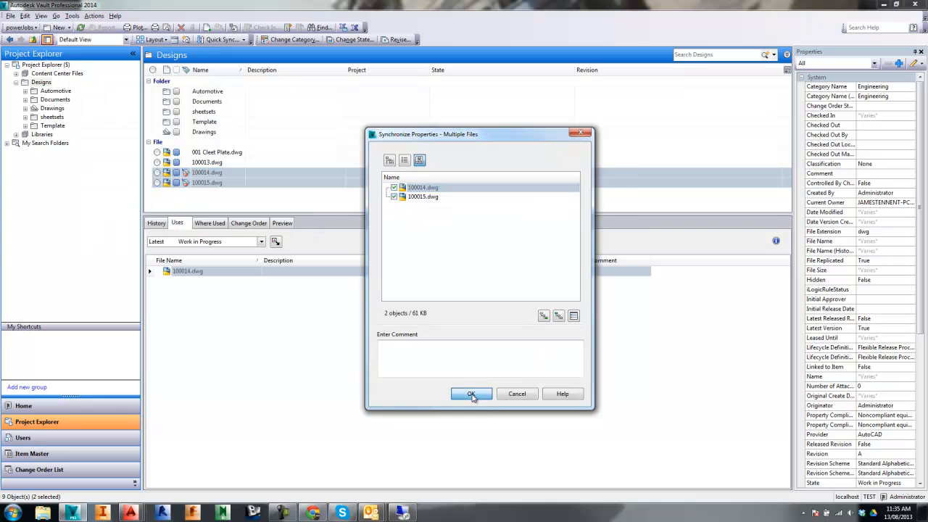
left_click(471, 394)
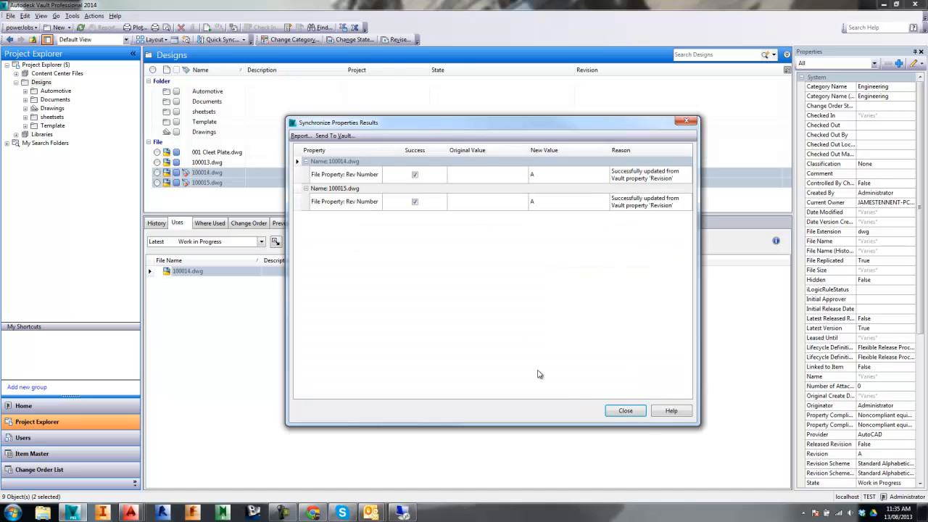
left_click(625, 410)
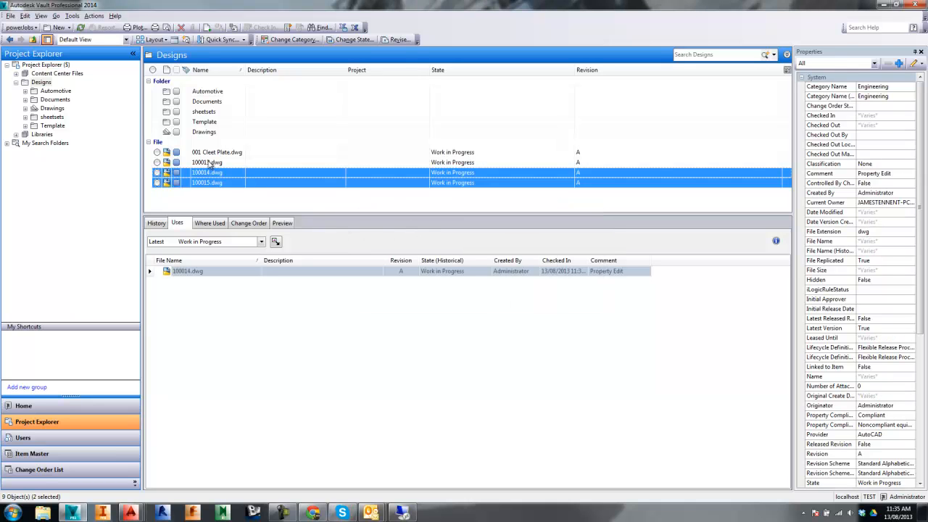
left_click(206, 163)
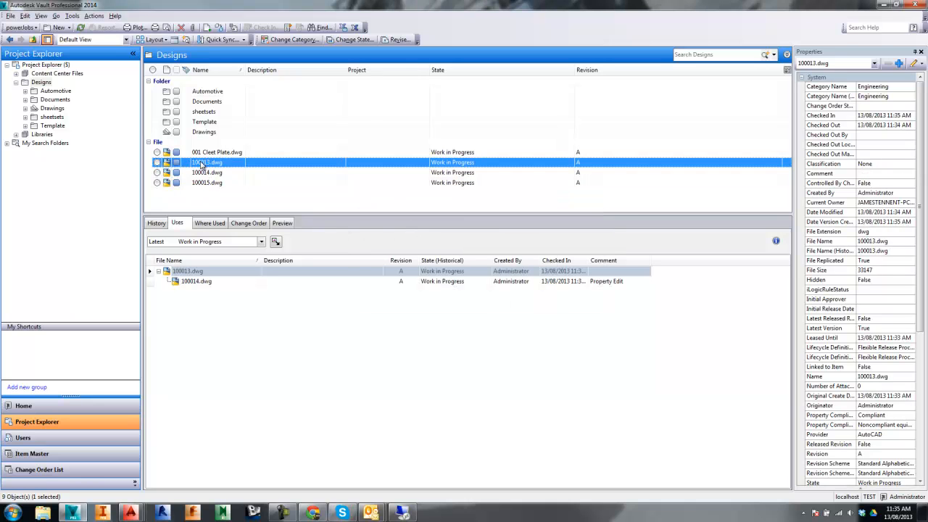
left_click(197, 281)
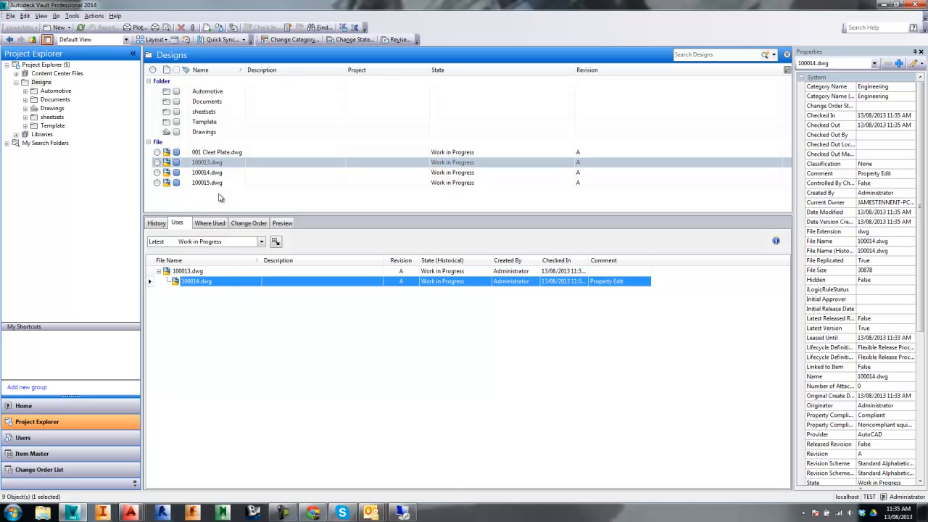
left_click(205, 163)
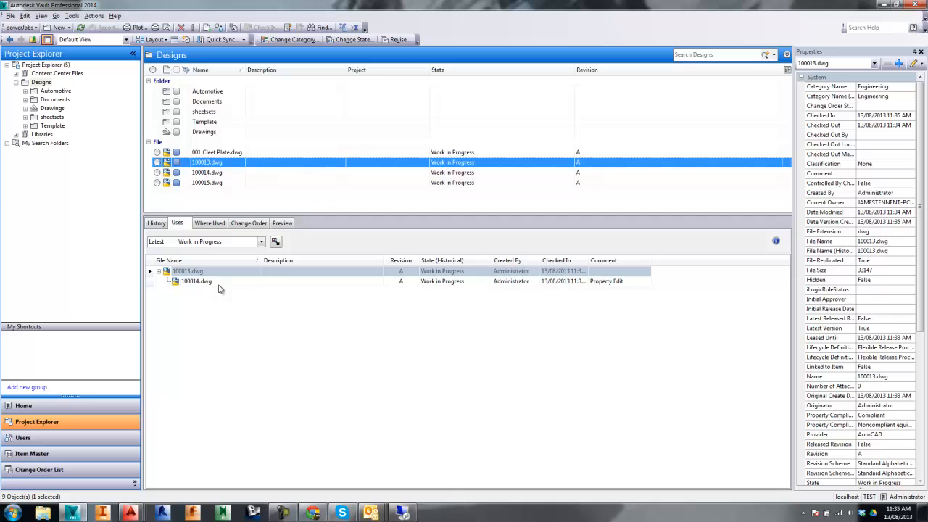
left_click(196, 281)
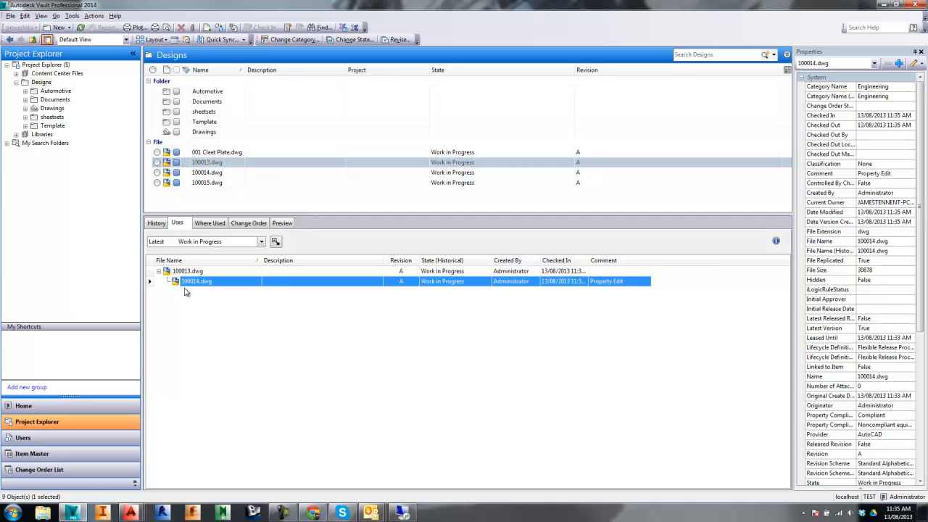
mouse_move(200, 284)
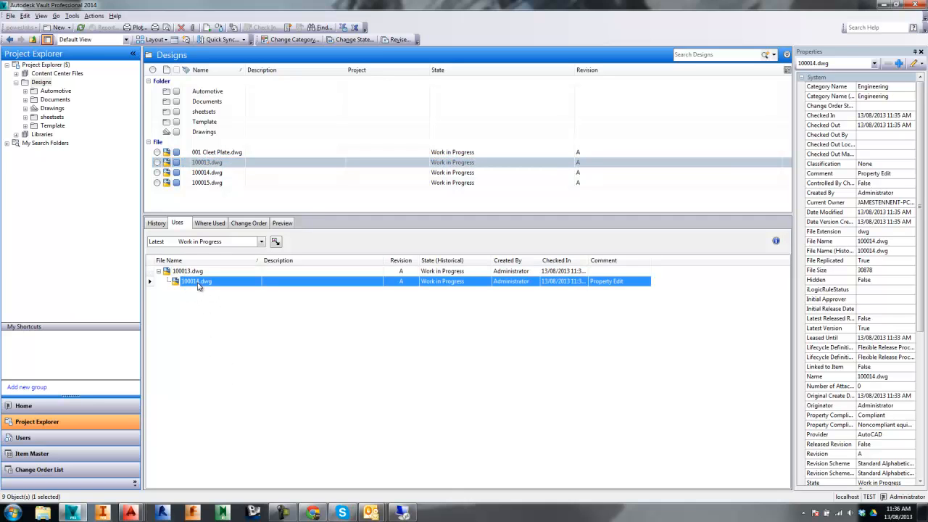
Step: Start the Replace wizard for drawing 100014 and step through to choosing a replacement file
left_click(24, 15)
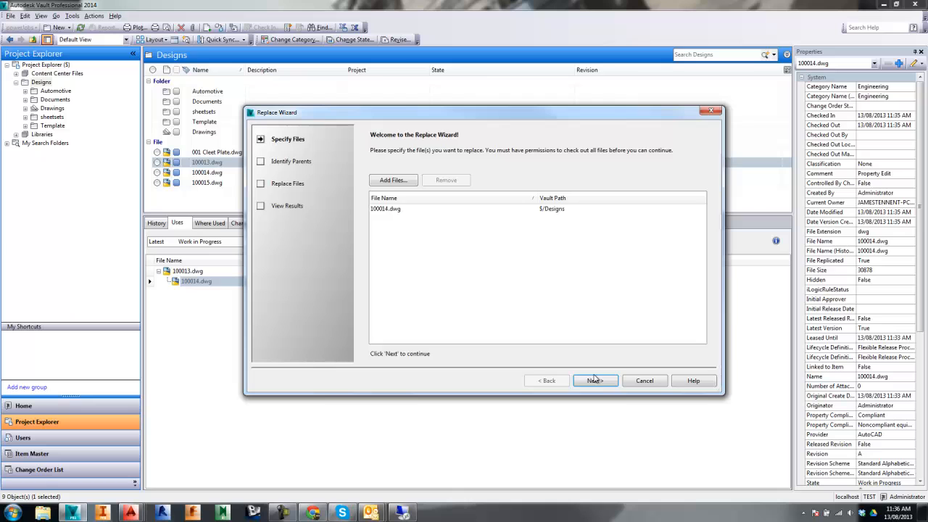
left_click(594, 380)
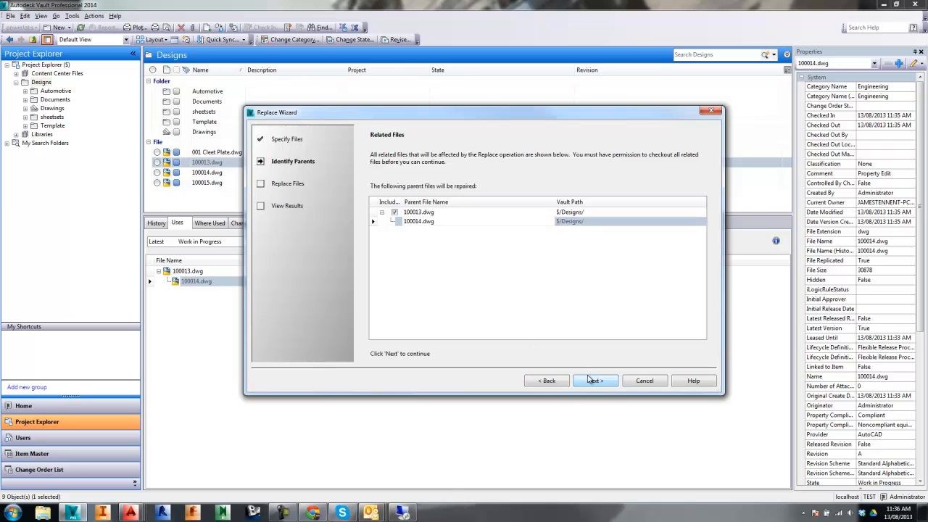
left_click(595, 379)
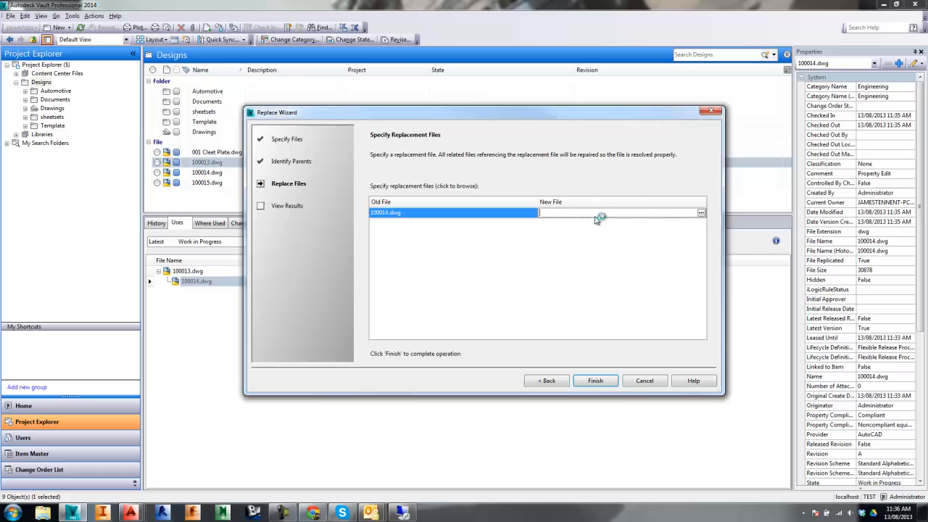
left_click(700, 212)
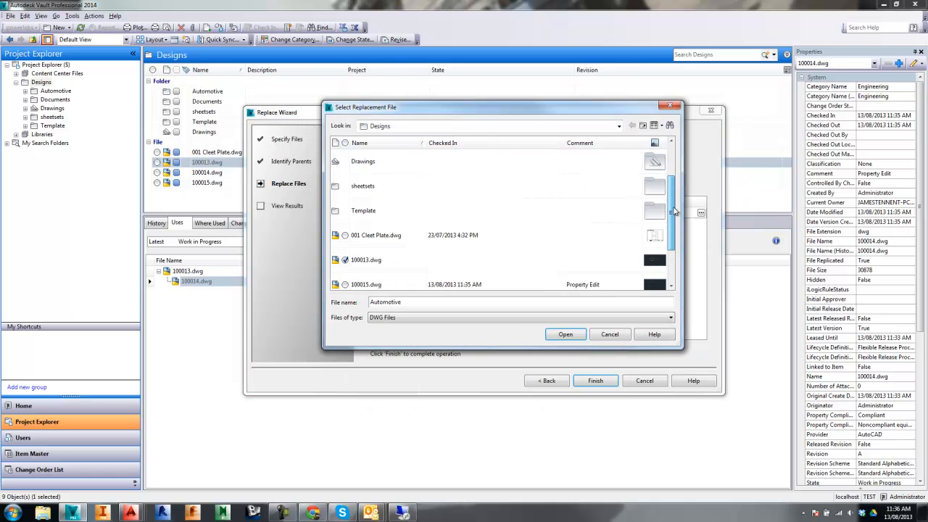
Step: Pick drawing 100015 as the new file, run the replacement and close the results
left_click(365, 259)
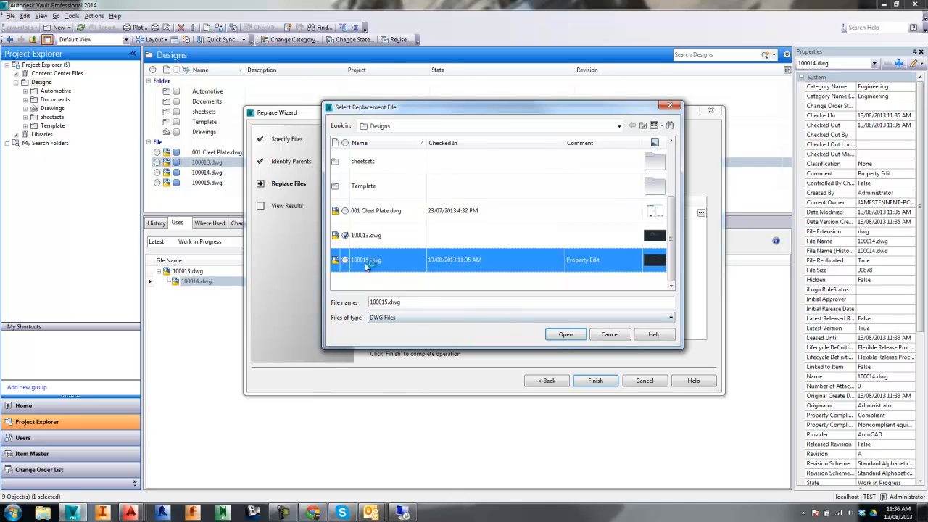
left_click(565, 334)
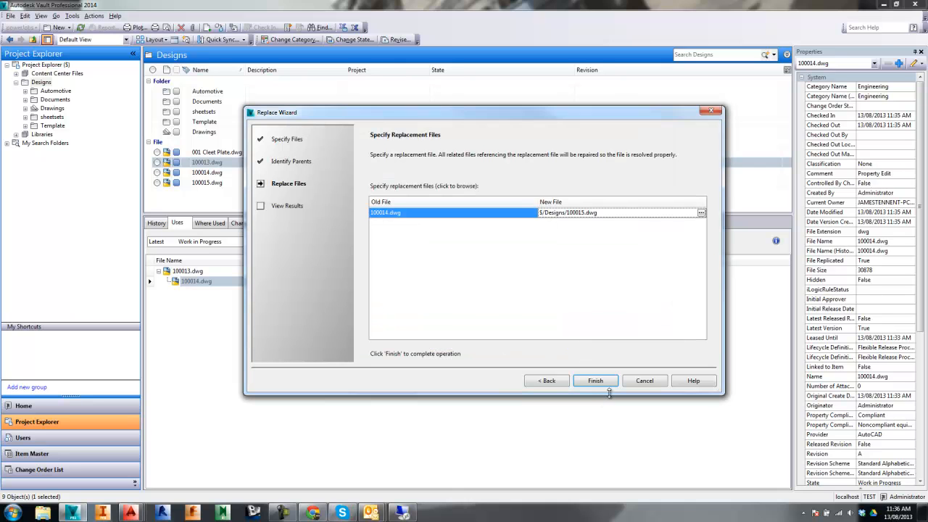
left_click(595, 380)
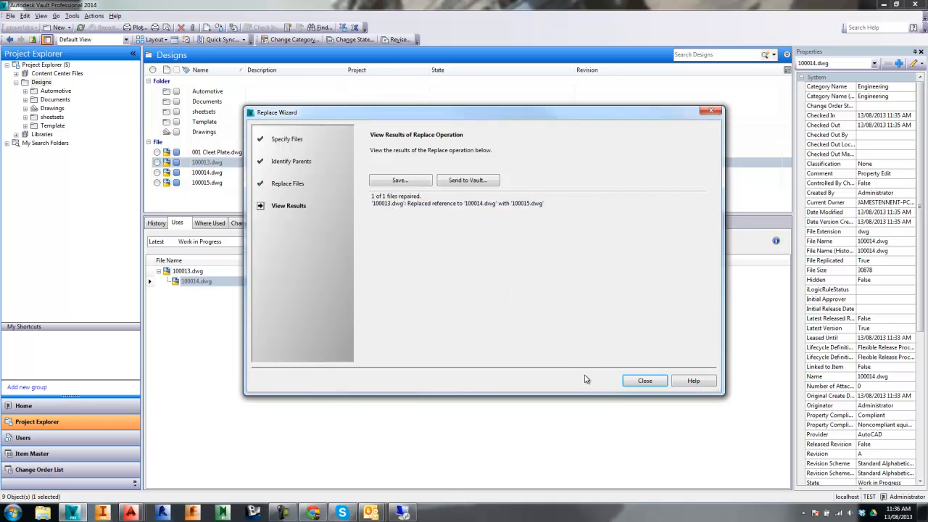
left_click(643, 380)
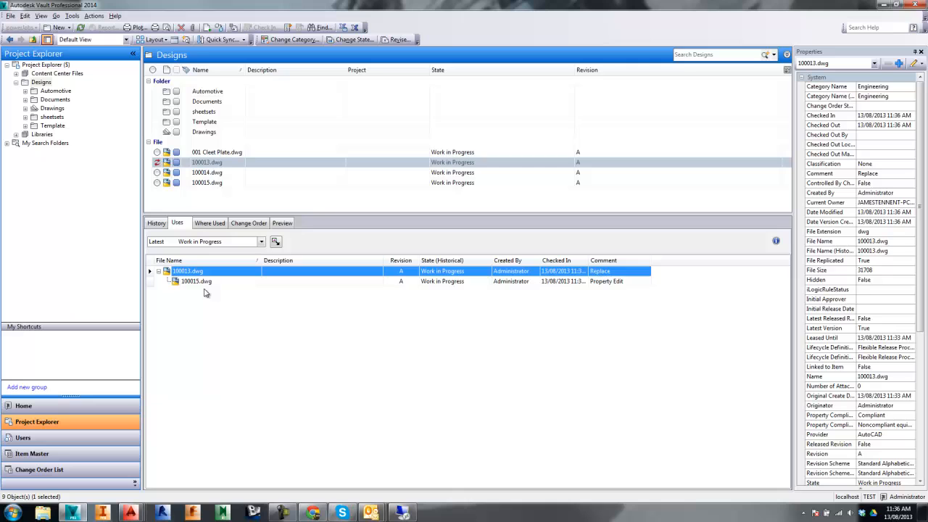
Step: Select drawing 100013 in the Designs file list and open it in AutoCAD
left_click(196, 281)
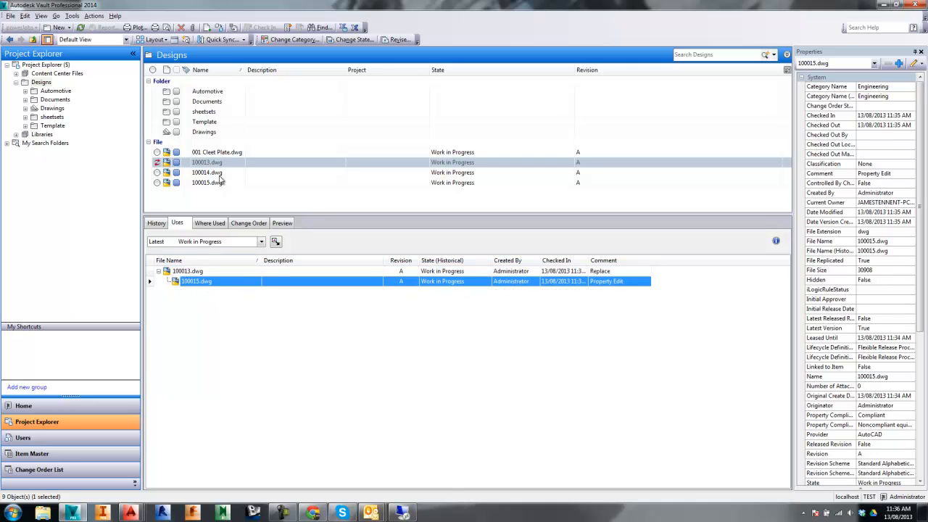
left_click(206, 162)
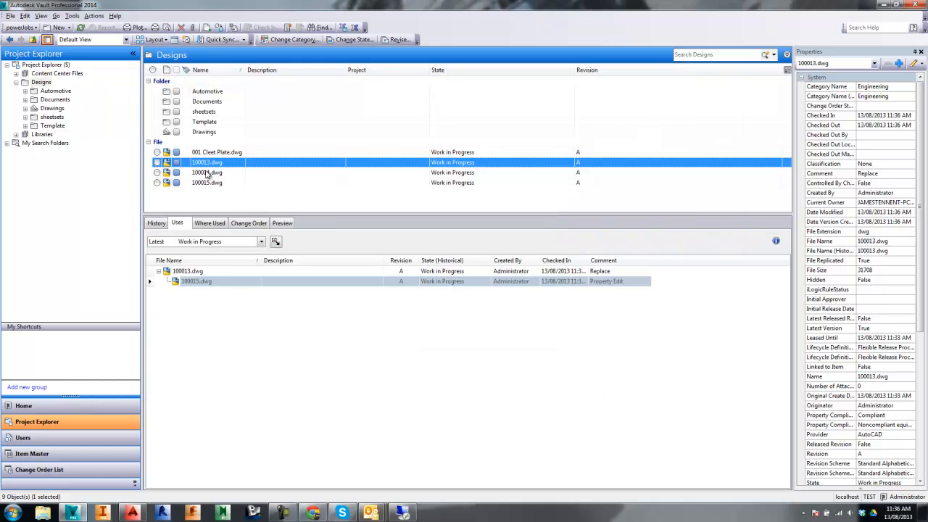
left_click(206, 182)
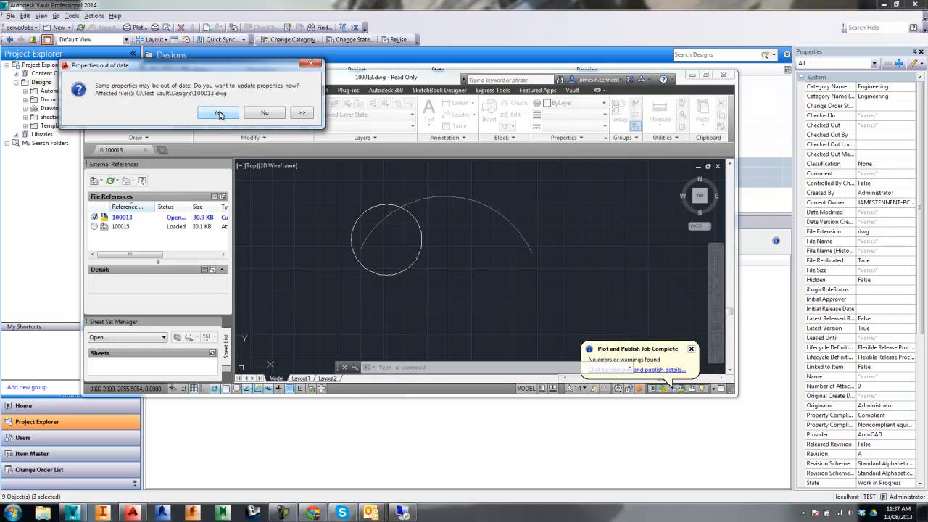
Step: Update the out-of-date properties, confirm 100015 is the loaded reference, and reselect 100013 in Vault
left_click(218, 113)
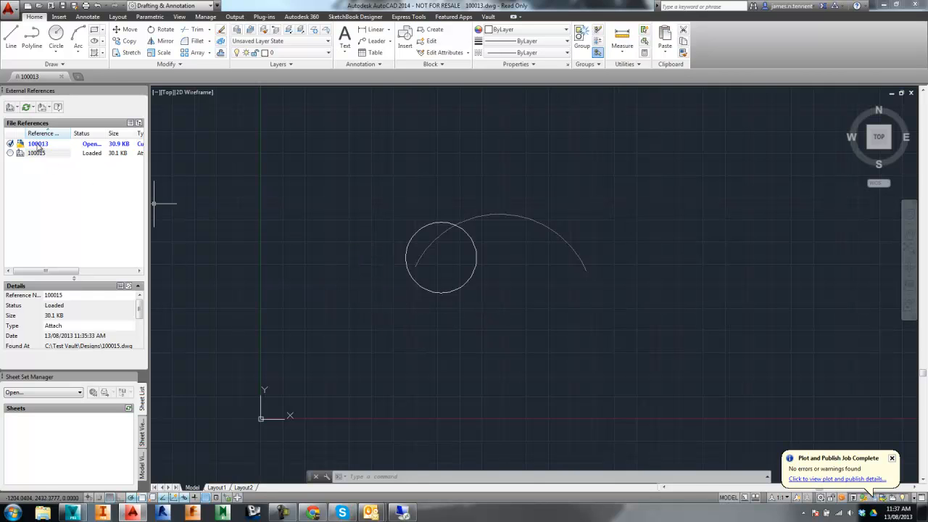
left_click(38, 144)
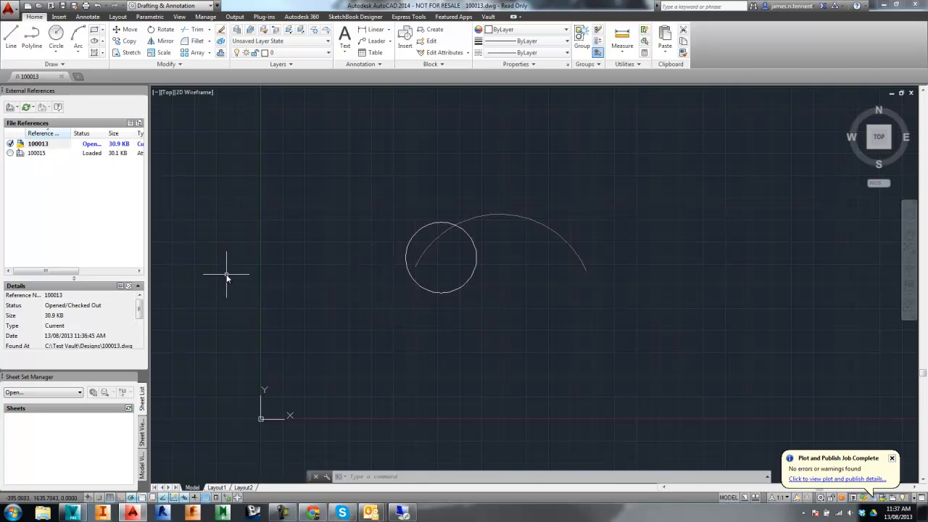
mouse_move(597, 310)
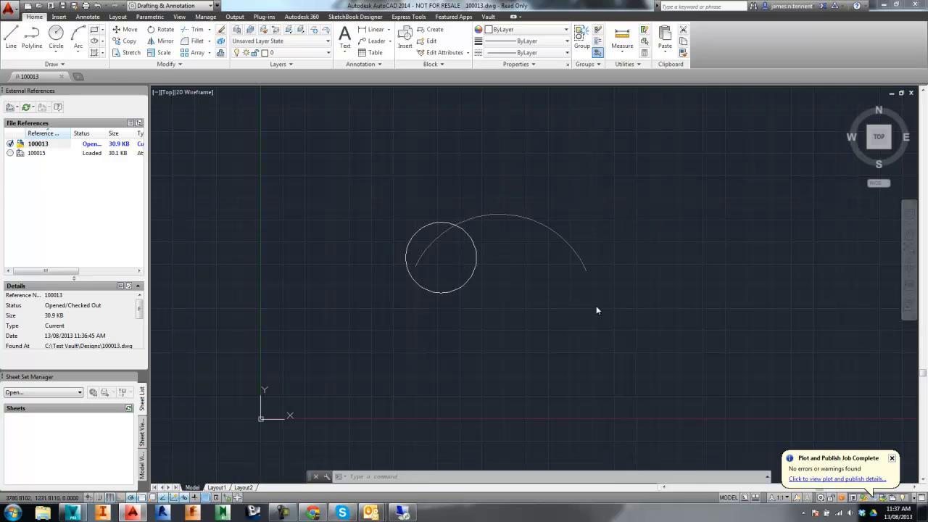
mouse_move(521, 219)
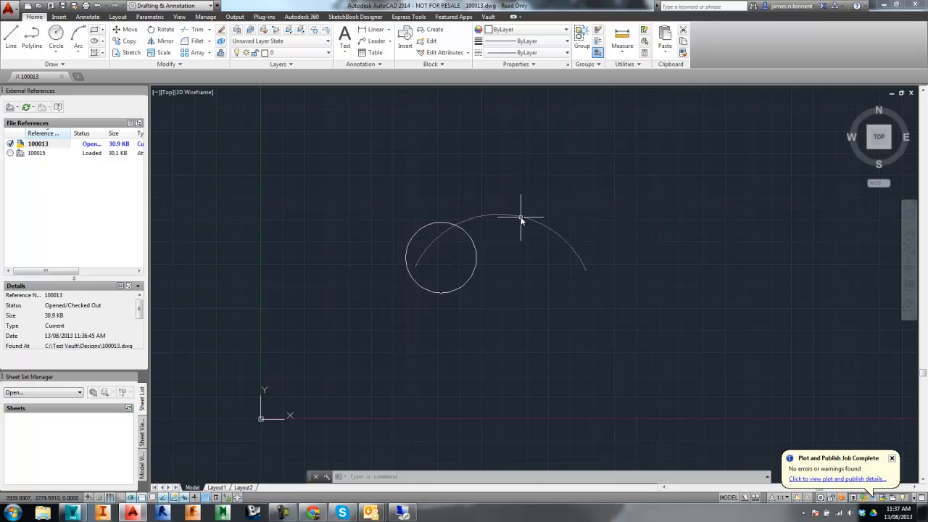
mouse_move(389, 282)
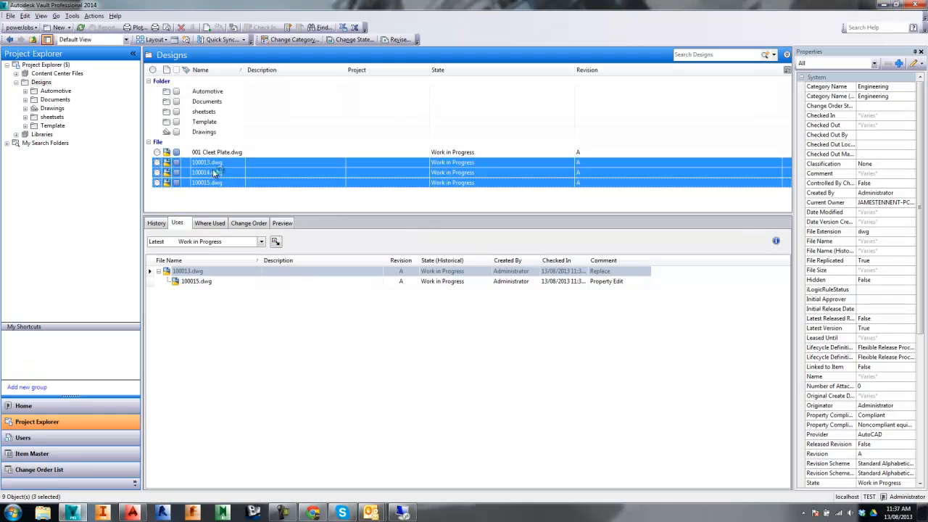
left_click(206, 162)
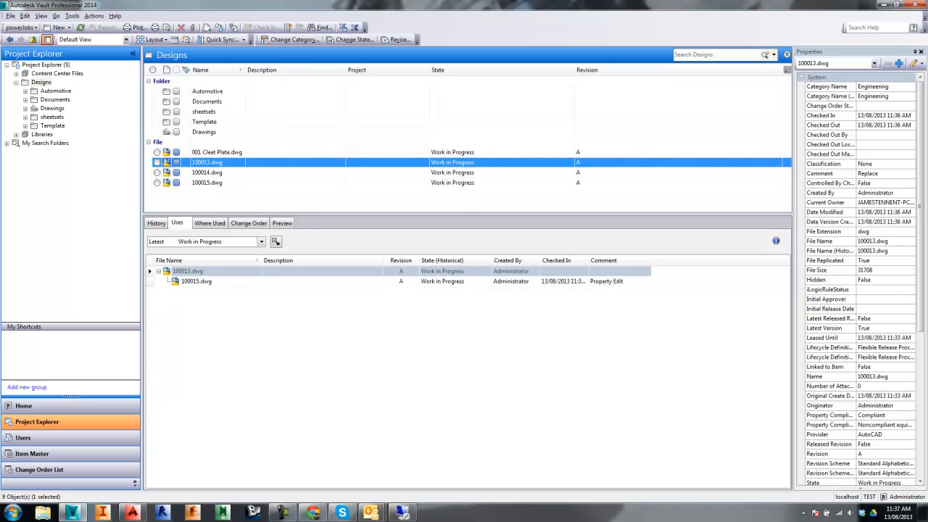